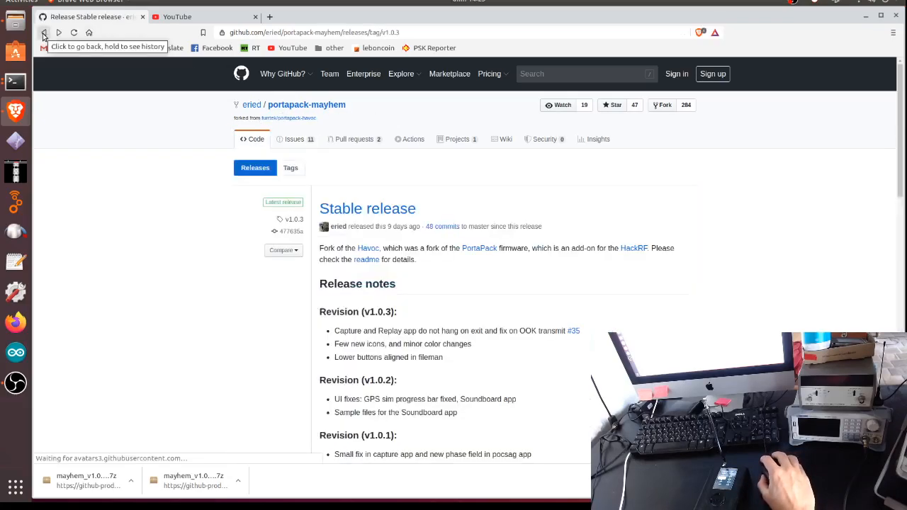
Scroll through the Mayhem v1.0.3 release notes down to the Assets section with both .7z downloads.
{"action": "scroll", "scroll_direction": "down", "scroll_amount": 3}
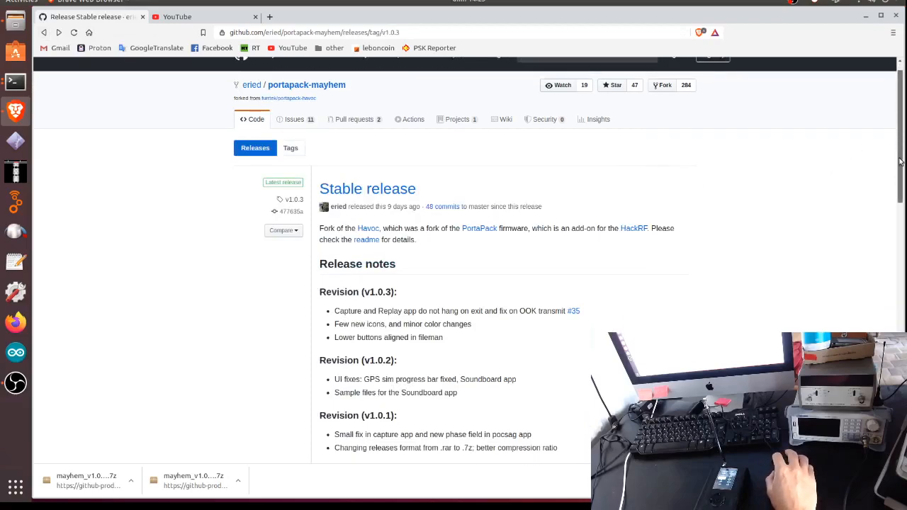
{"action": "scroll", "scroll_direction": "down", "scroll_amount": 3}
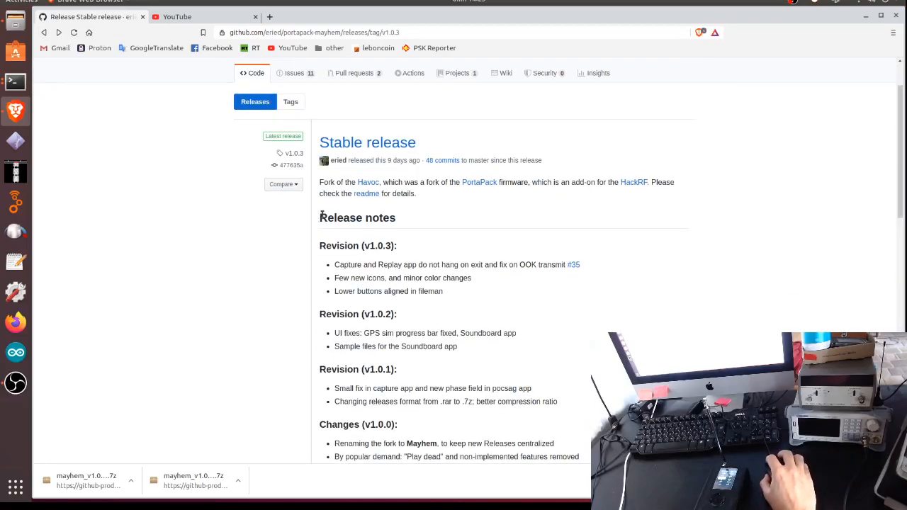
{"action": "double_click", "coordinate": [357, 247]}
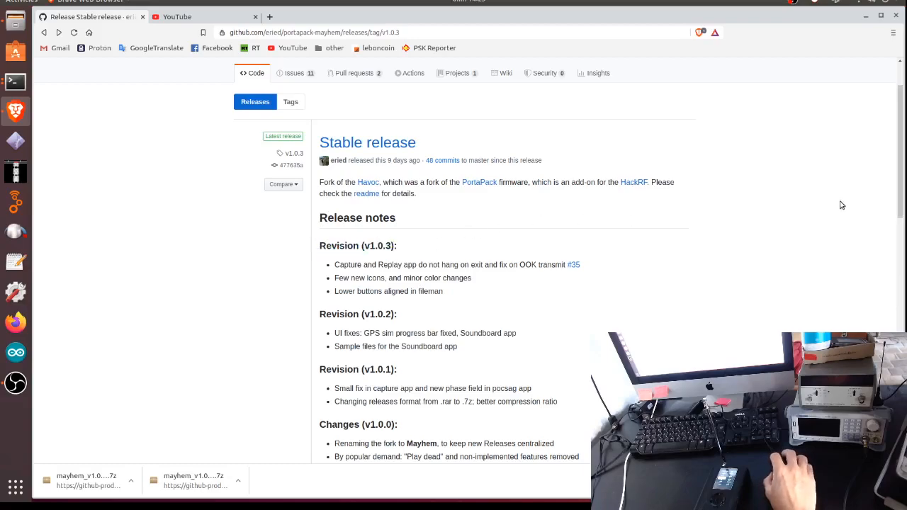
{"action": "scroll", "scroll_direction": "down", "scroll_amount": 3}
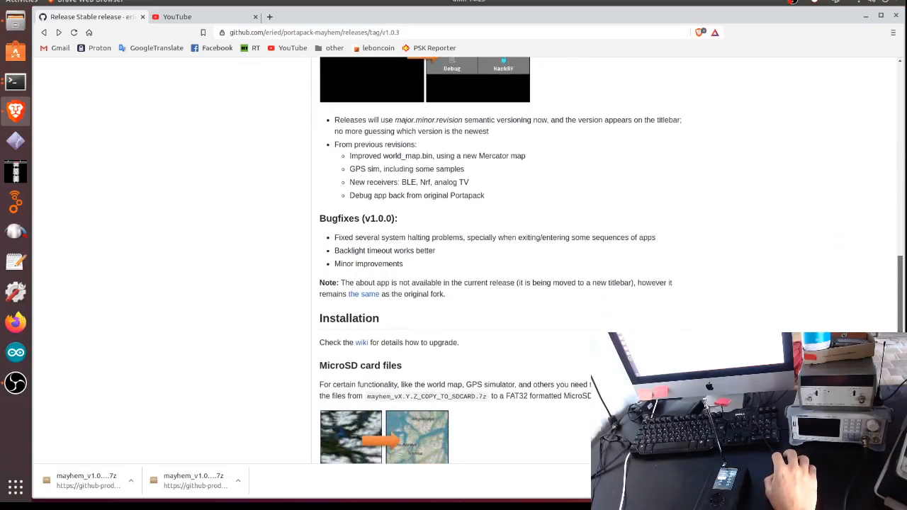
{"action": "scroll", "scroll_direction": "down", "scroll_amount": 3}
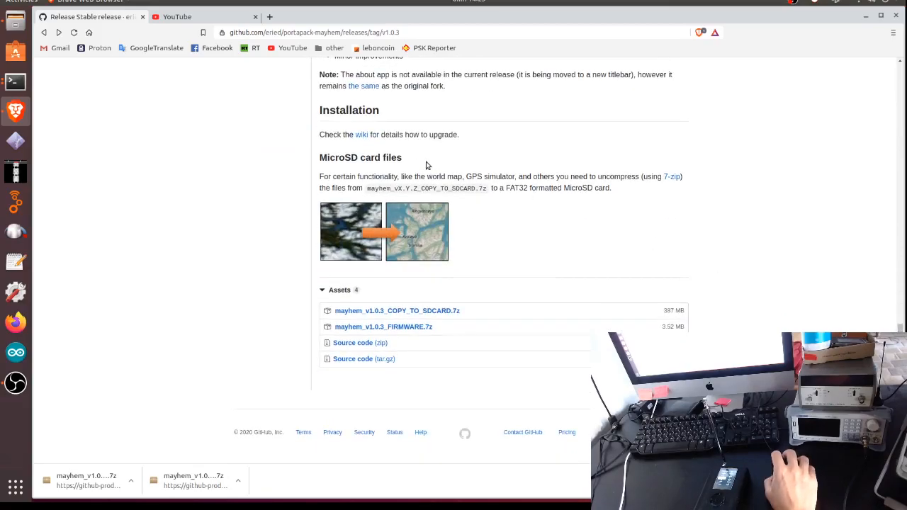
{"action": "mouse_move", "coordinate": [361, 135]}
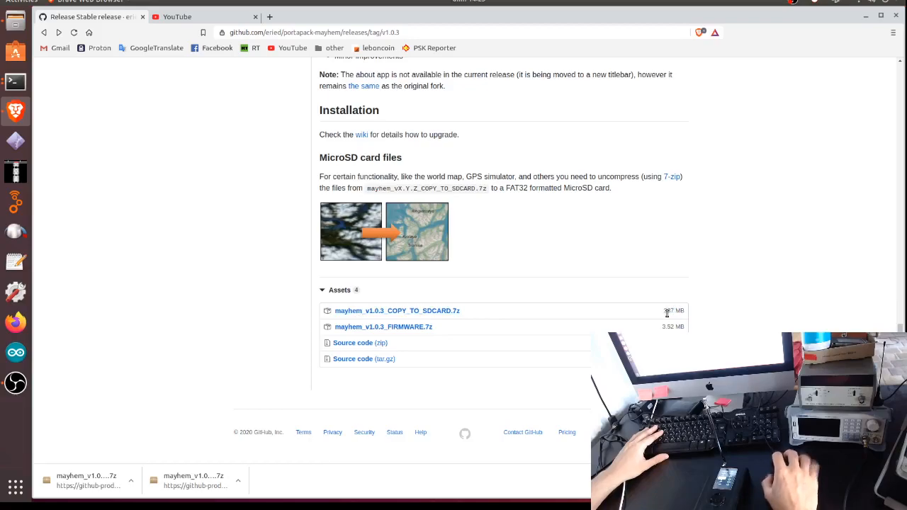
{"action": "mouse_move", "coordinate": [556, 360]}
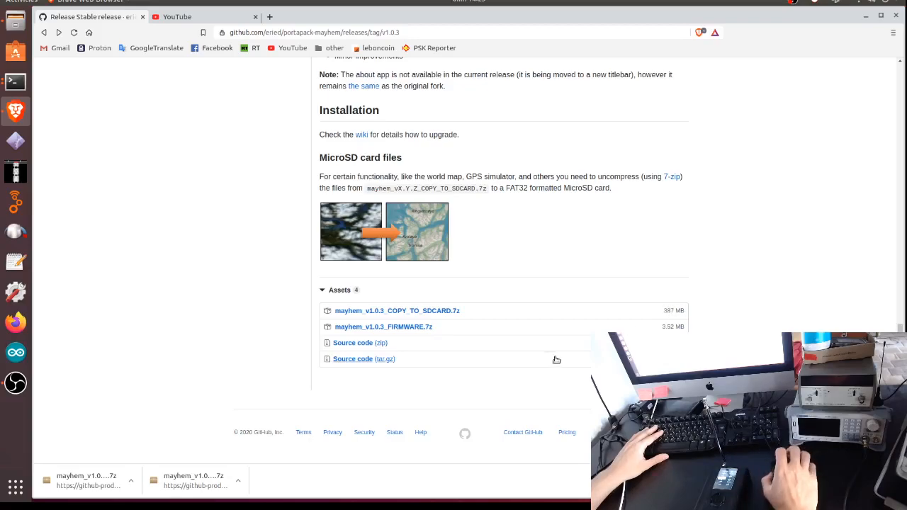
{"action": "mouse_move", "coordinate": [382, 326]}
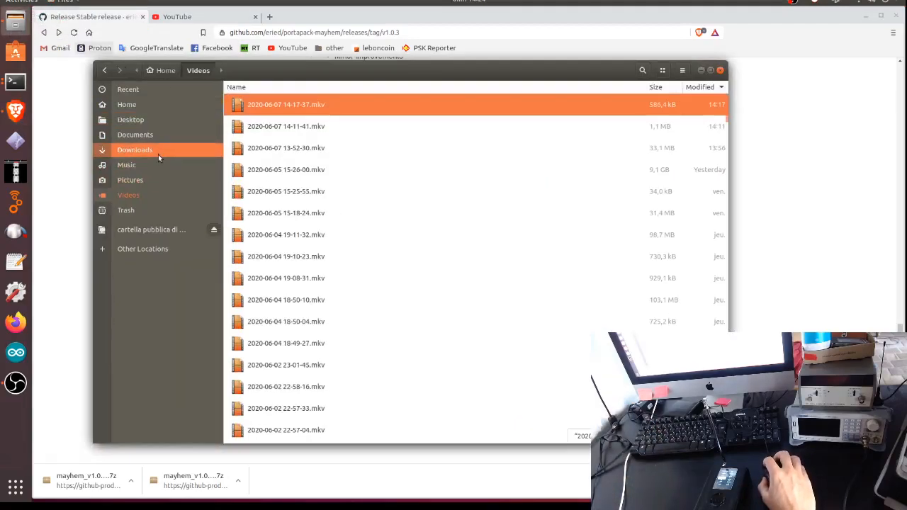
From Downloads, enter the mayhem folder and open mayhem_v1.0.3_FIRMWARE.7z in Archive Manager.
{"action": "left_click", "coordinate": [134, 150]}
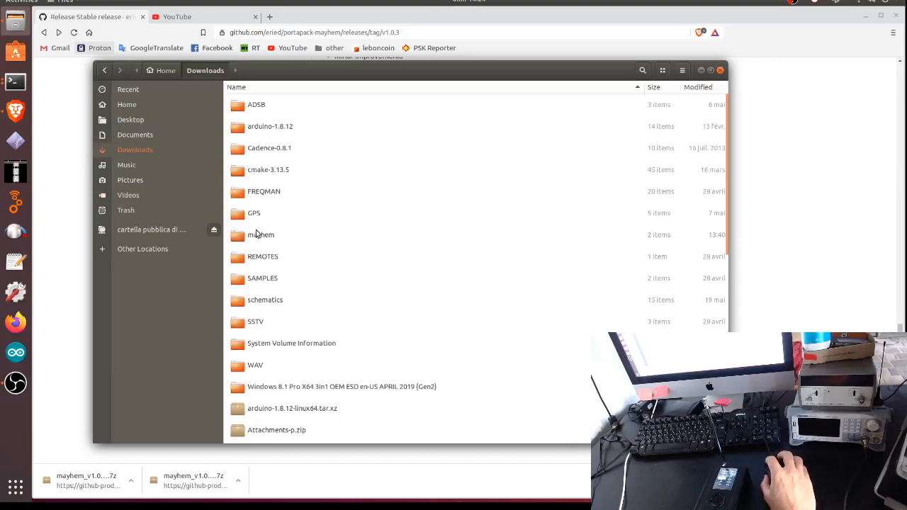
{"action": "double_click", "coordinate": [261, 236]}
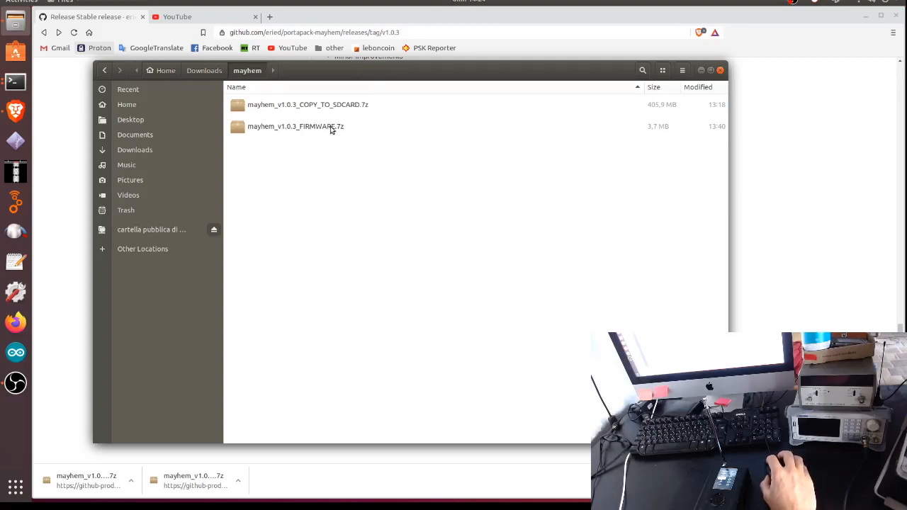
{"action": "double_click", "coordinate": [295, 126]}
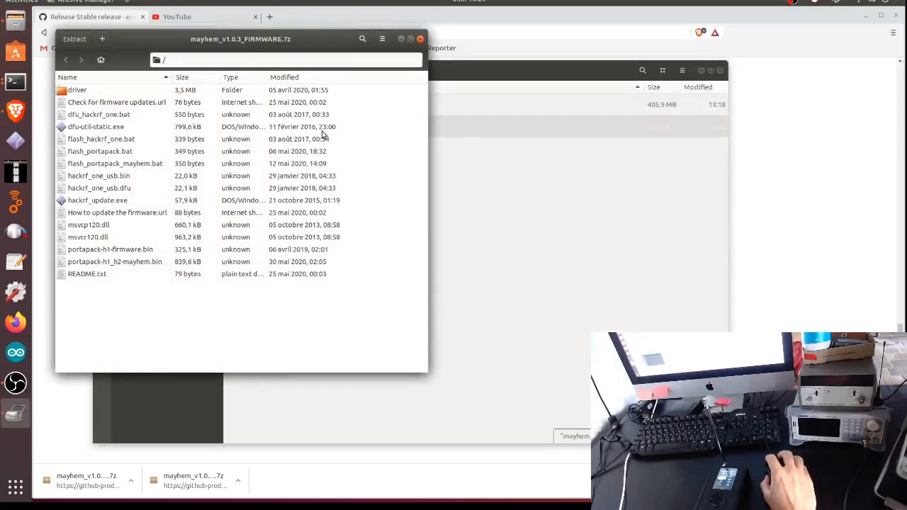
{"action": "mouse_move", "coordinate": [161, 231]}
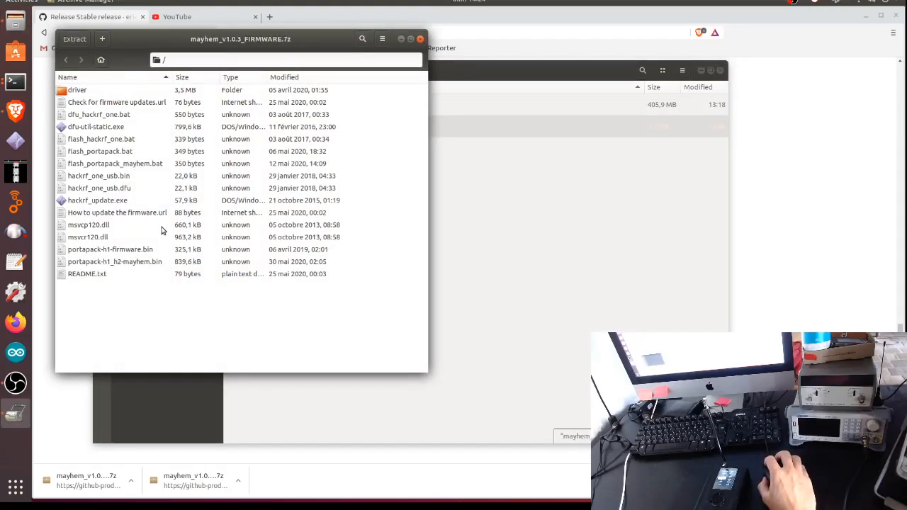
{"action": "mouse_move", "coordinate": [289, 49]}
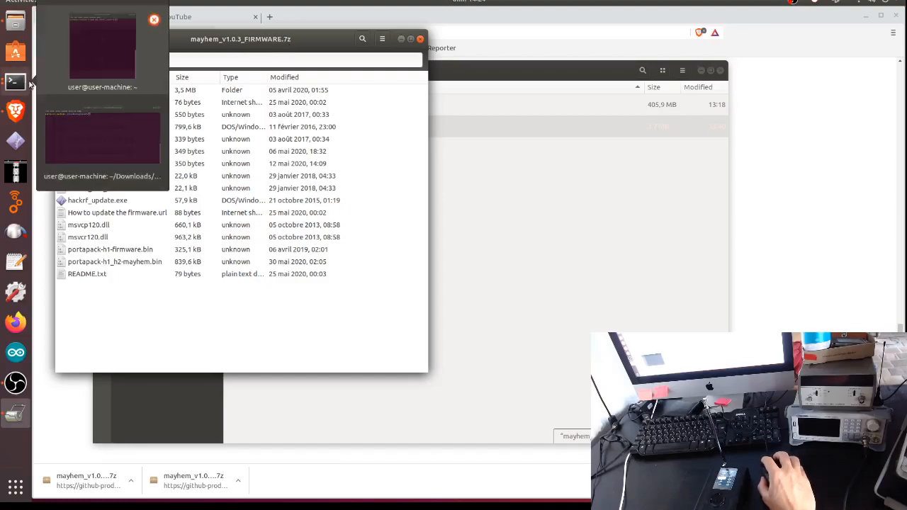
{"action": "mouse_move", "coordinate": [92, 67]}
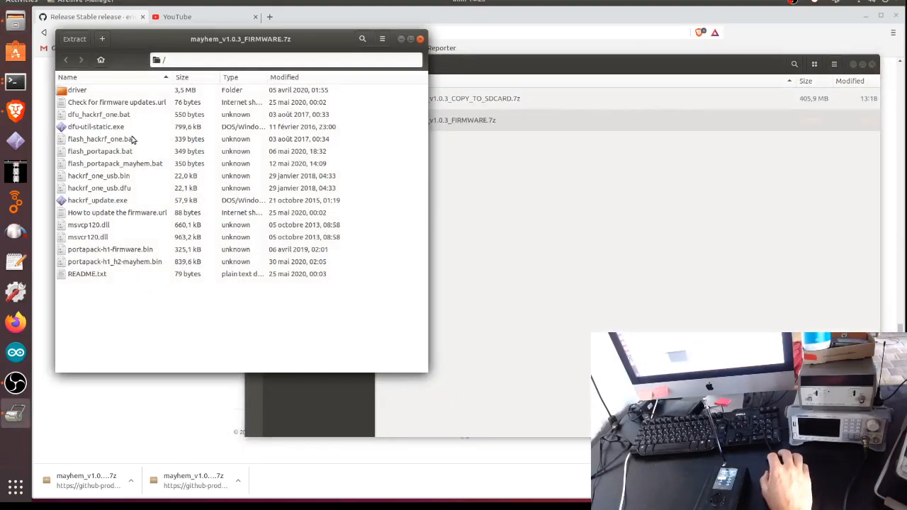
{"action": "mouse_move", "coordinate": [133, 154]}
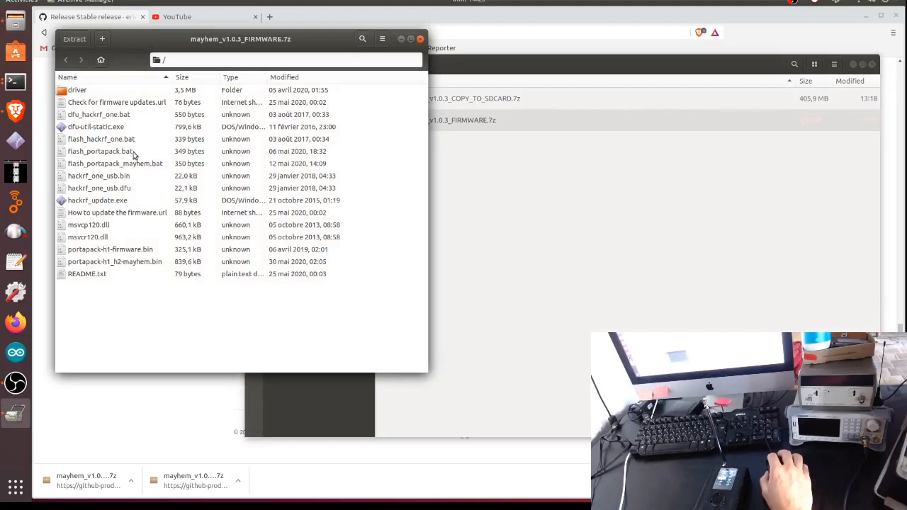
{"action": "mouse_move", "coordinate": [139, 169]}
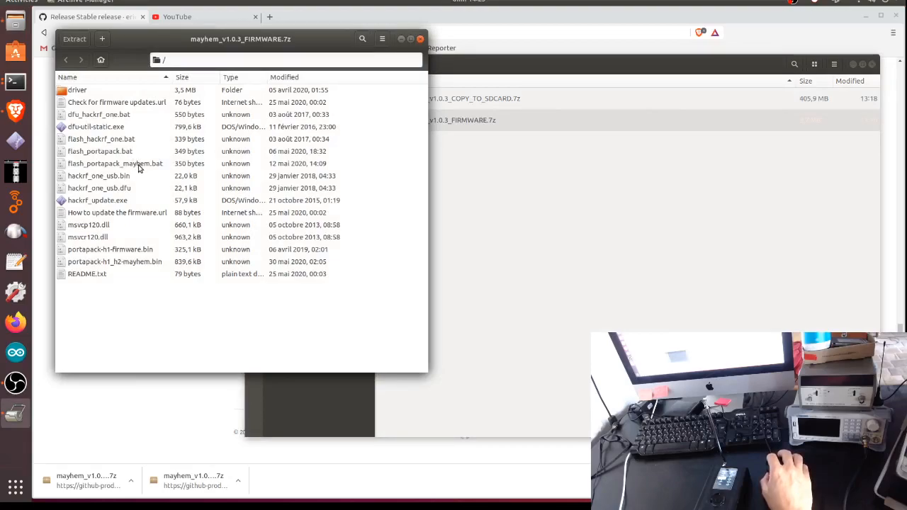
Select portapack-h1_h2-mayhem.bin in the archive for extraction into the mayhem folder.
{"action": "left_click", "coordinate": [113, 163]}
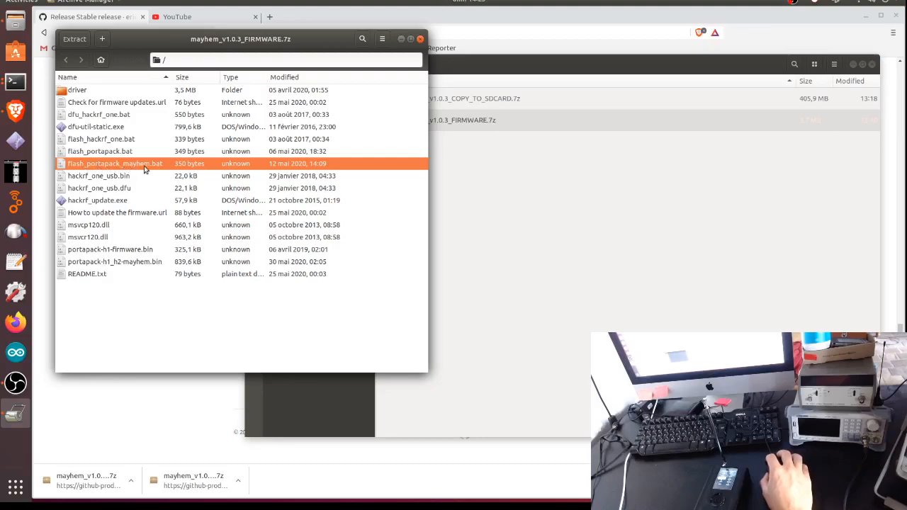
{"action": "mouse_move", "coordinate": [162, 164]}
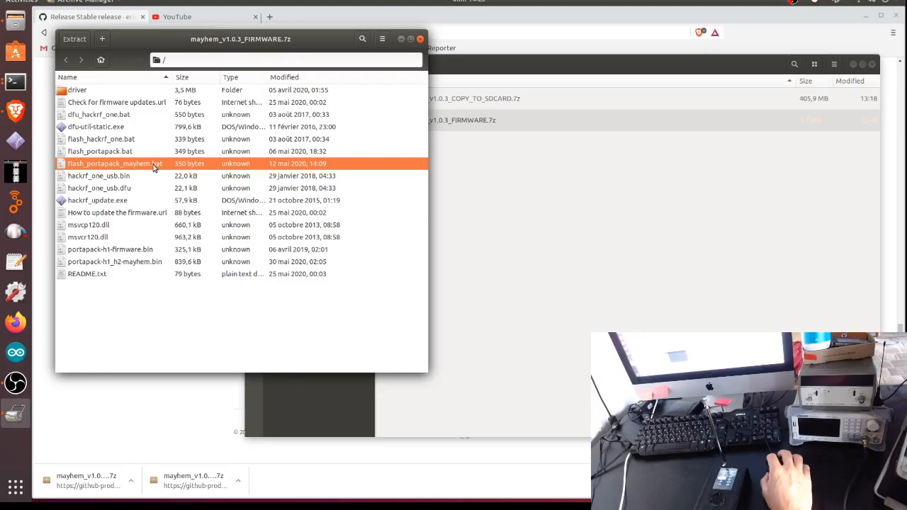
{"action": "mouse_move", "coordinate": [136, 266]}
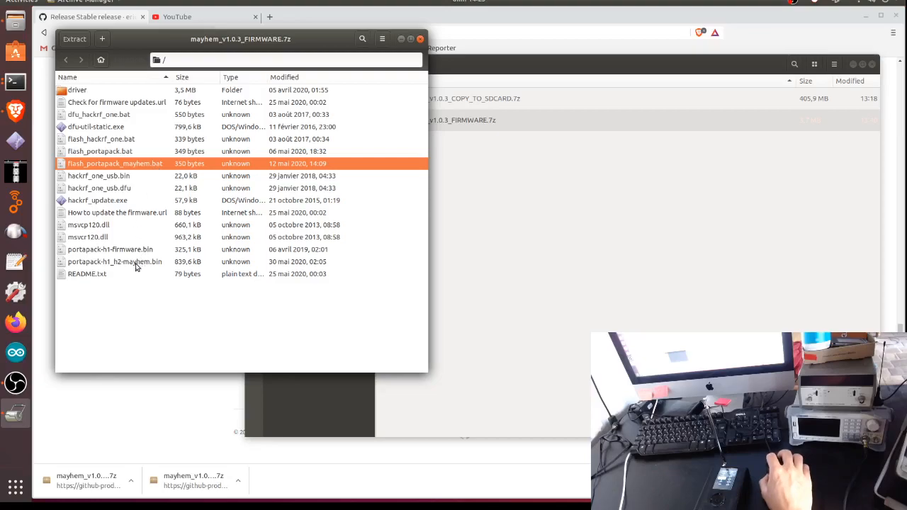
{"action": "left_click", "coordinate": [115, 261]}
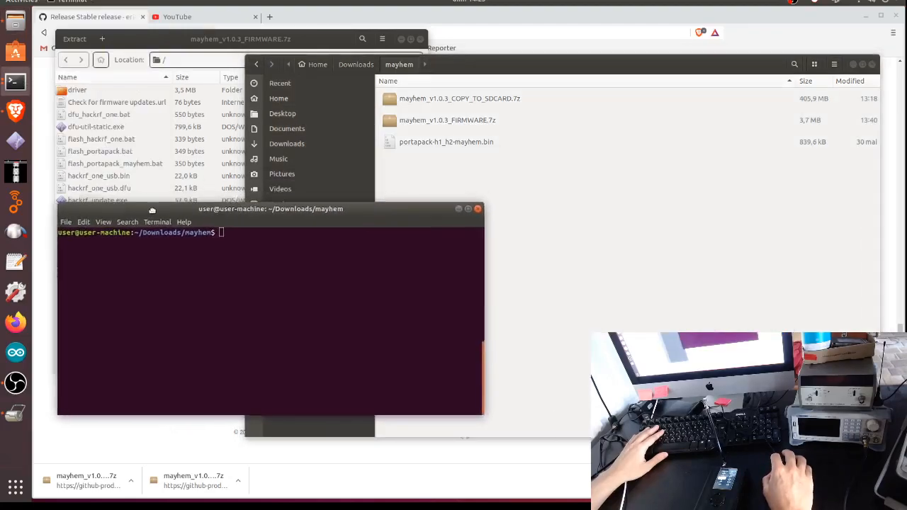
List the folder, move the SD card archive into ./mayhem, and run hackrf_spiflash -w portapack-h1_h2-mayhem.bin.
{"action": "type", "text": "ls"}
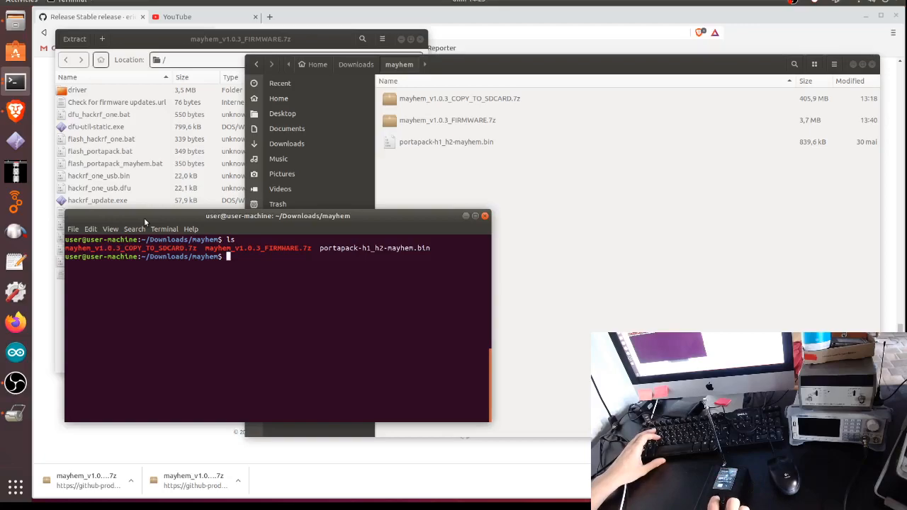
{"action": "mouse_move", "coordinate": [221, 136]}
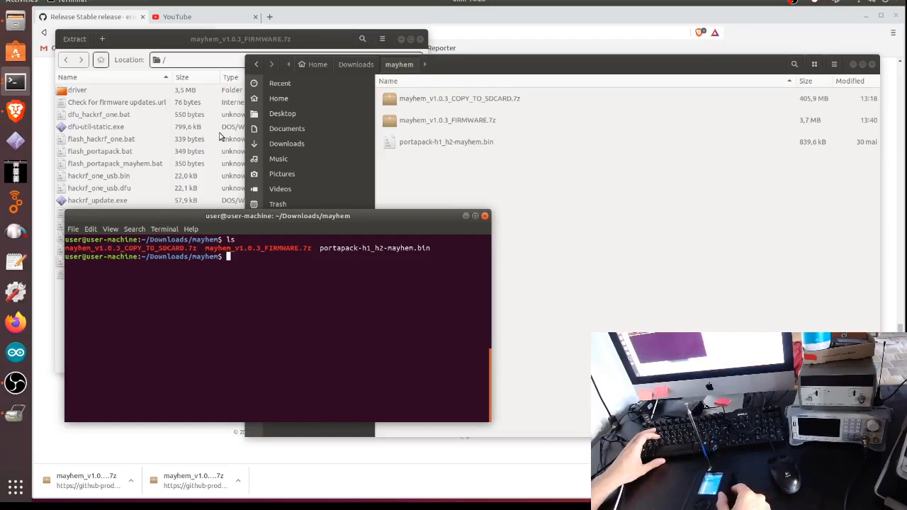
{"action": "mouse_move", "coordinate": [414, 268]}
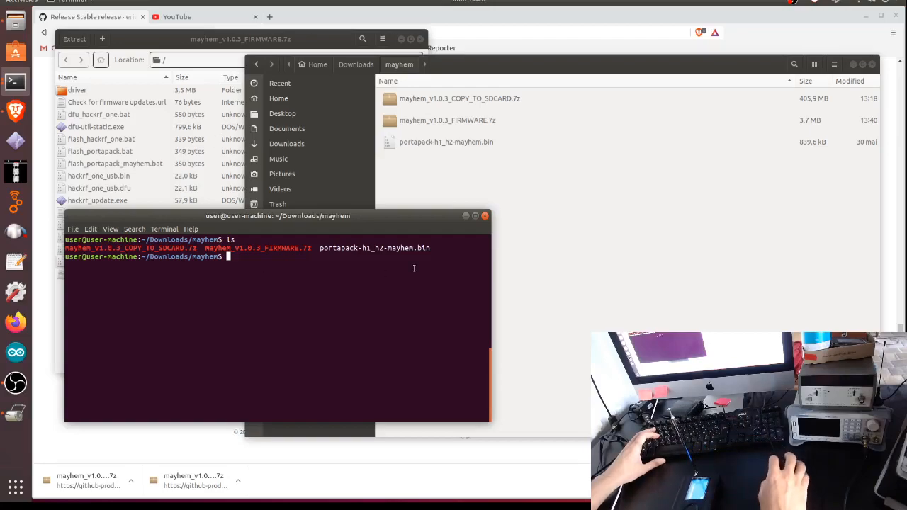
{"action": "type", "text": "ls"}
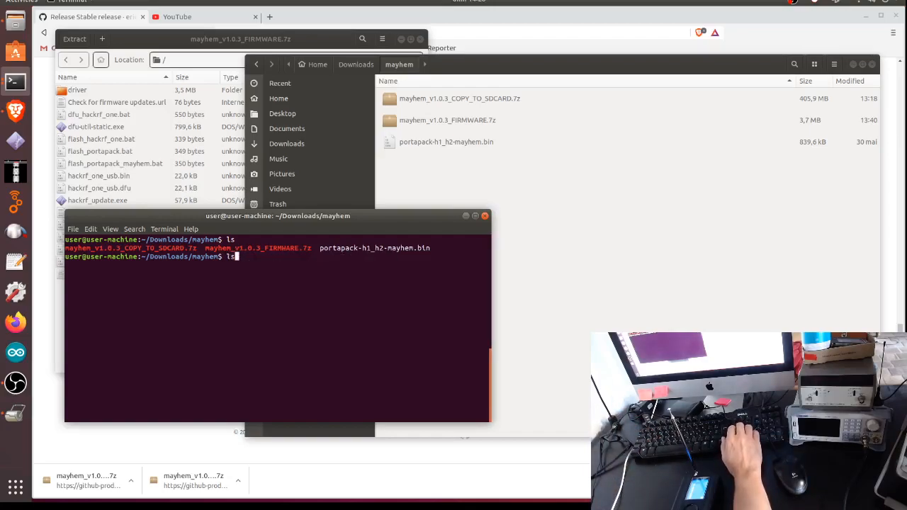
{"action": "type", "text": "mv mayhem_v1.0.3_COPY_TO_SDCARD.7z ./mayhem"}
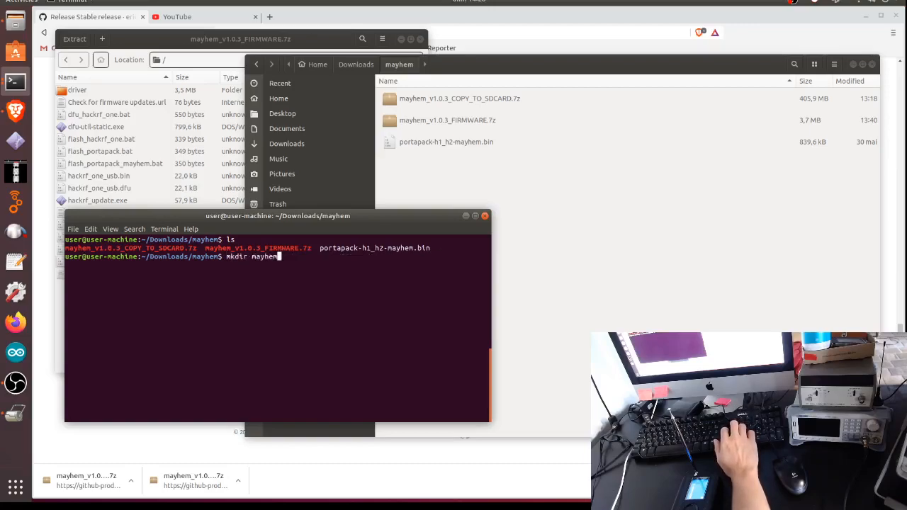
{"action": "type", "text": "hackrf_spiflash -w portapack-h1_h2-mayhem.bin"}
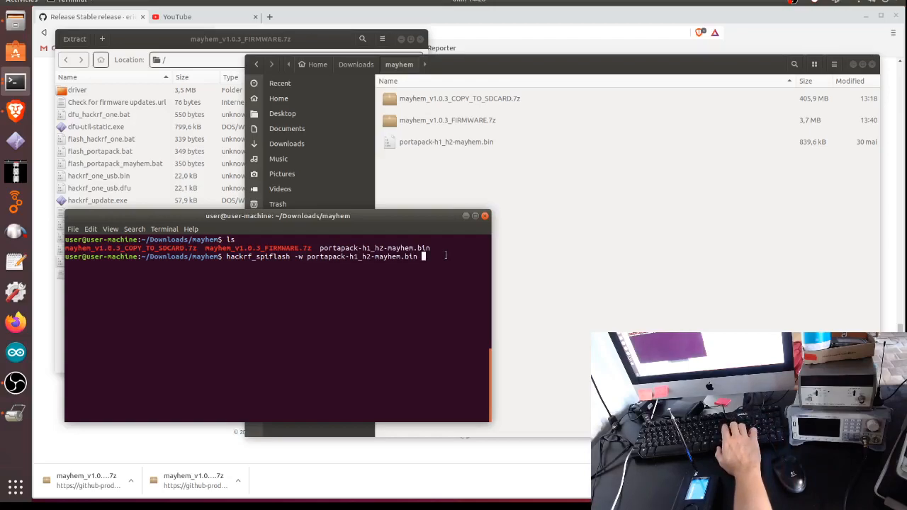
{"action": "key", "text": "Return"}
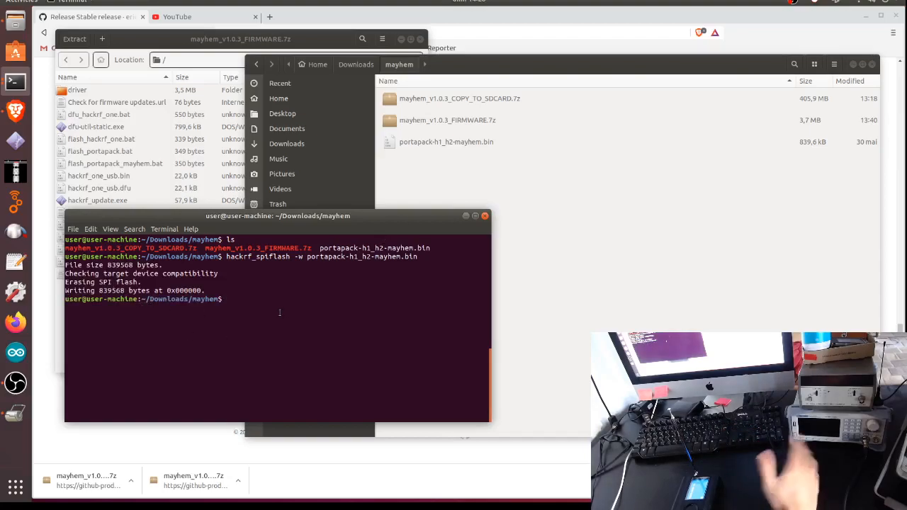
{"action": "mouse_move", "coordinate": [266, 306]}
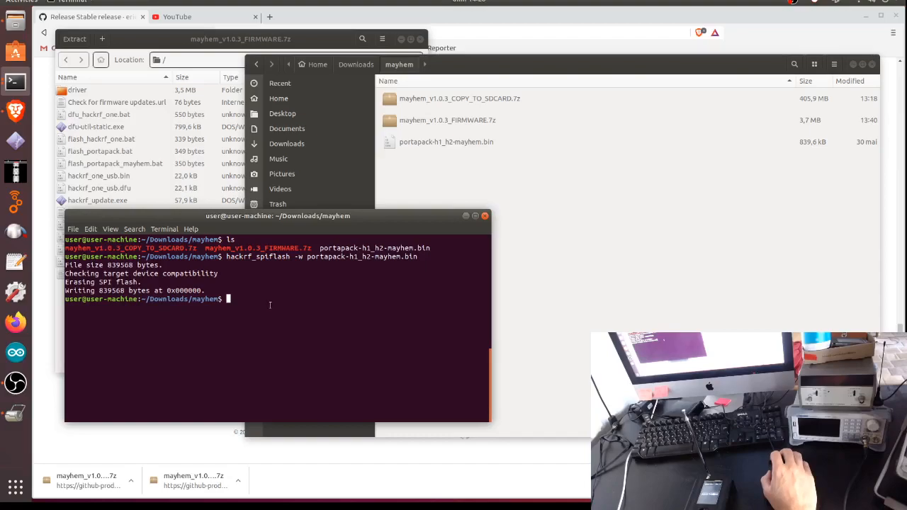
{"action": "mouse_move", "coordinate": [458, 210]}
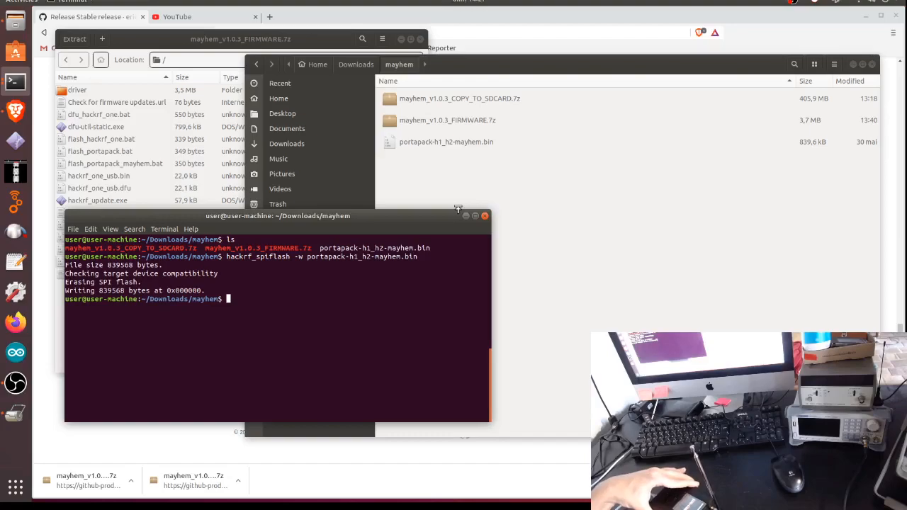
{"action": "mouse_move", "coordinate": [557, 221]}
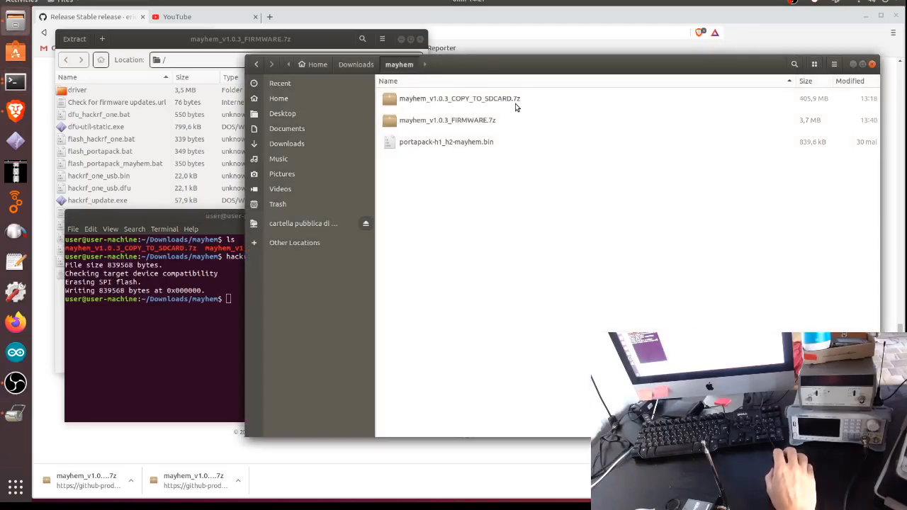
Open mayhem_v1.0.3_COPY_TO_SDCARD.7z from the mayhem folder in Archive Manager.
{"action": "left_click", "coordinate": [459, 99]}
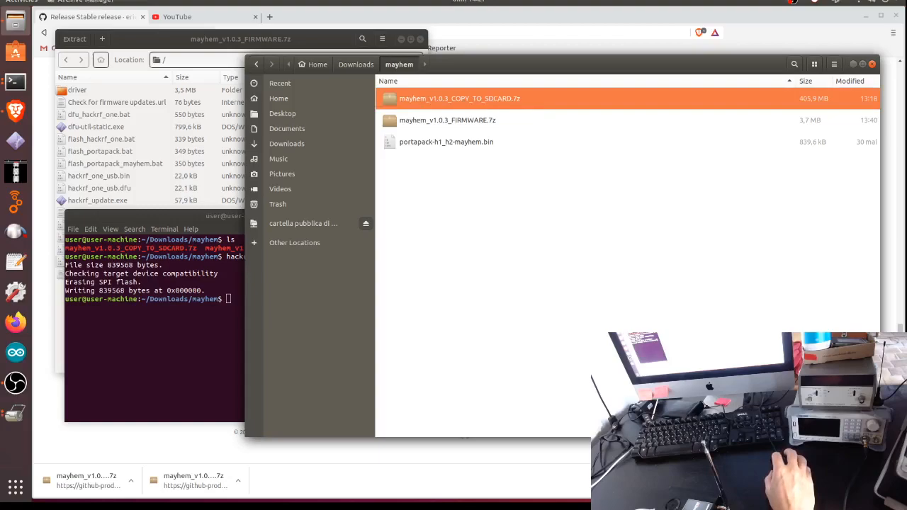
{"action": "double_click", "coordinate": [459, 99]}
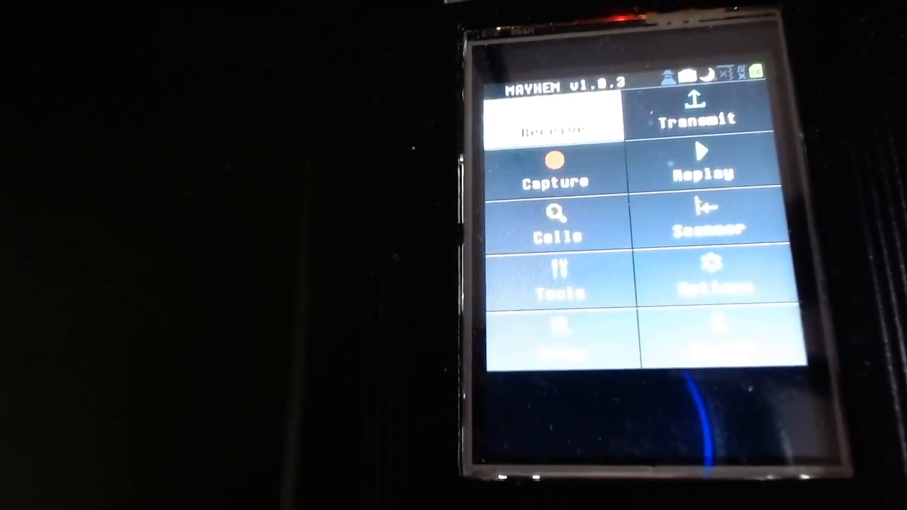
Show the PortaPack booted into the Mayhem v1.0.3 main menu.
{"action": "left_click", "coordinate": [697, 116]}
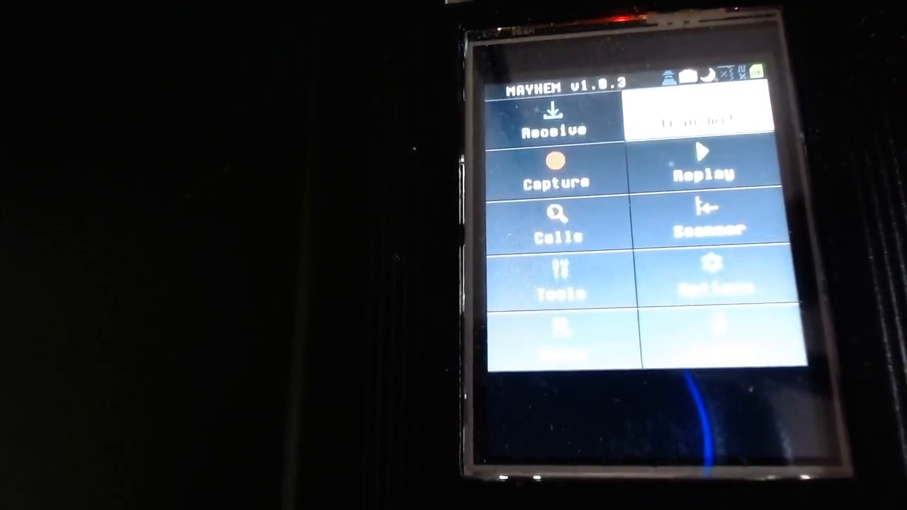